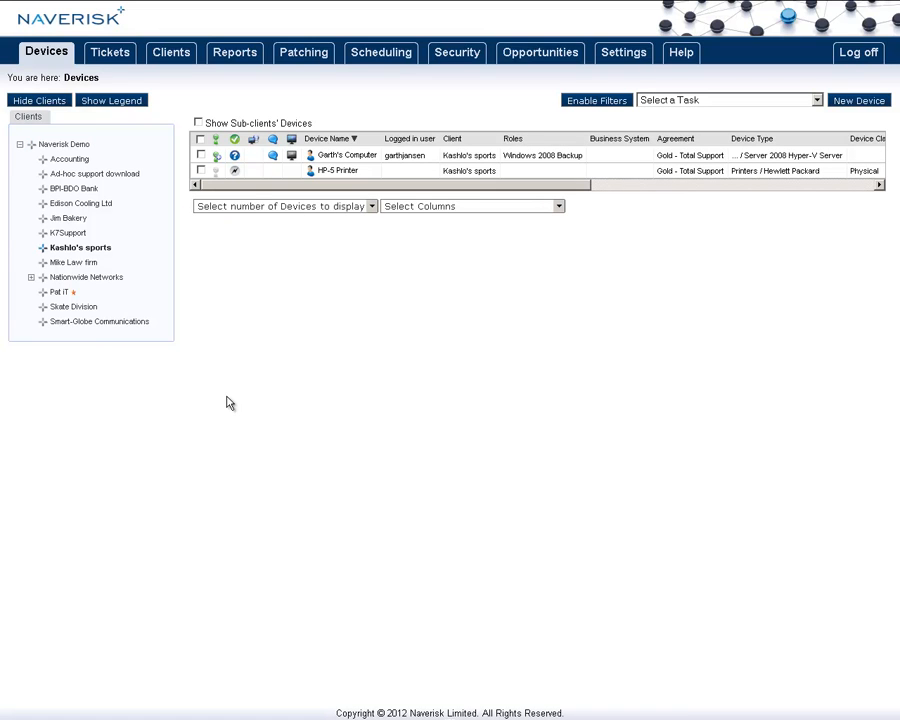
pyautogui.moveTo(268, 246)
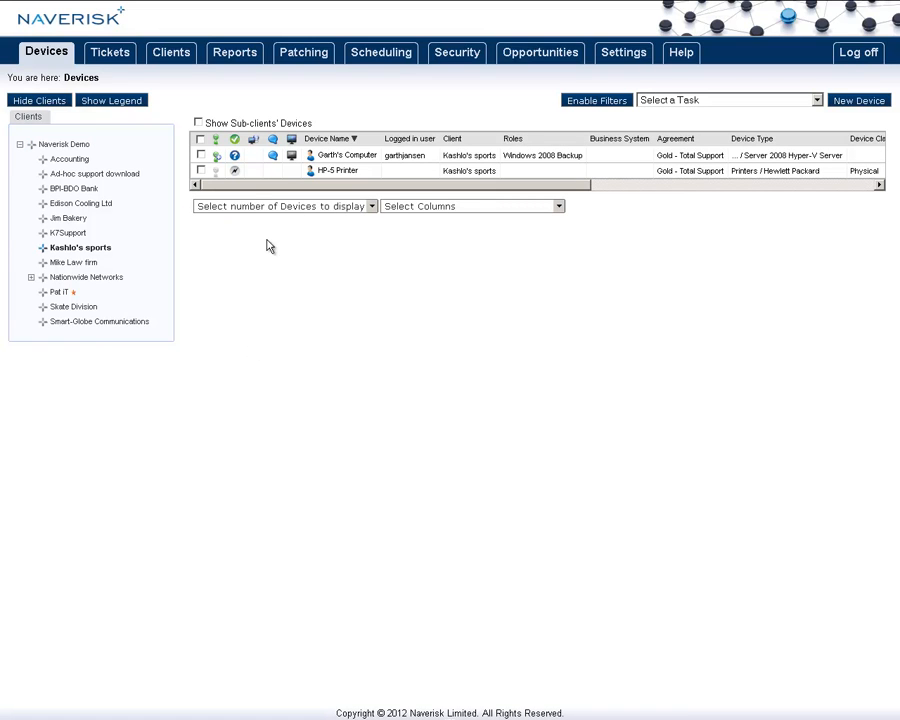
pyautogui.moveTo(292, 155)
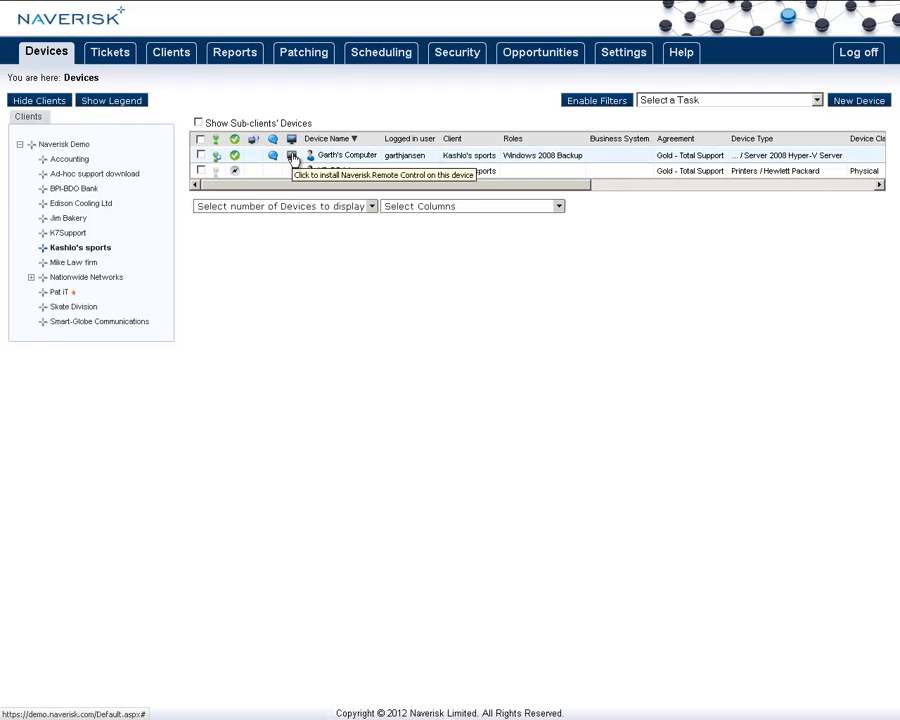
# Start remote control installation on Garth's Computer and enter its remote control password.
pyautogui.click(292, 155)
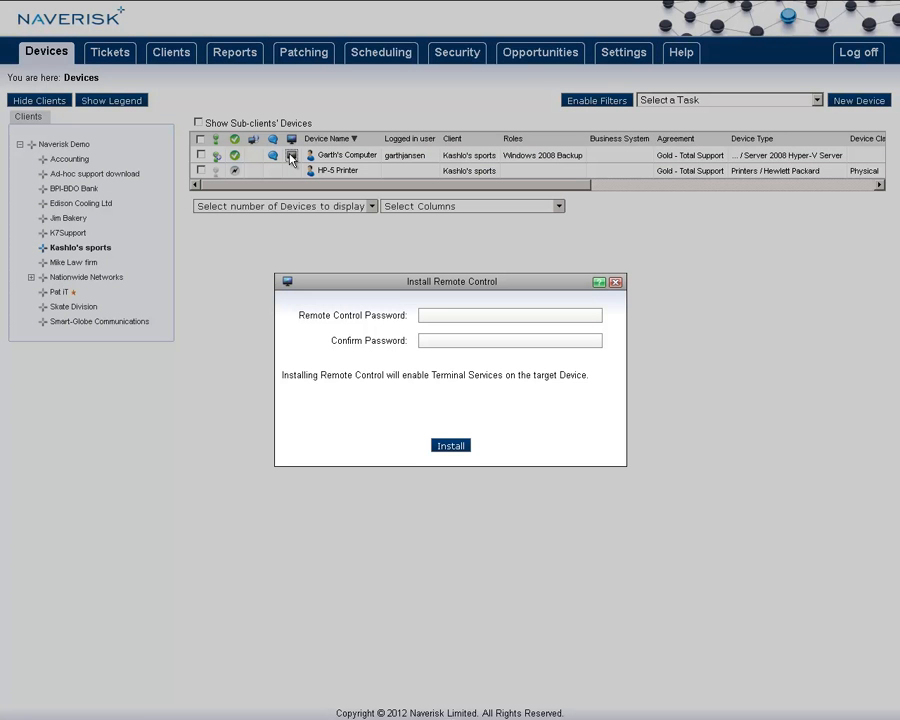
pyautogui.write('••')
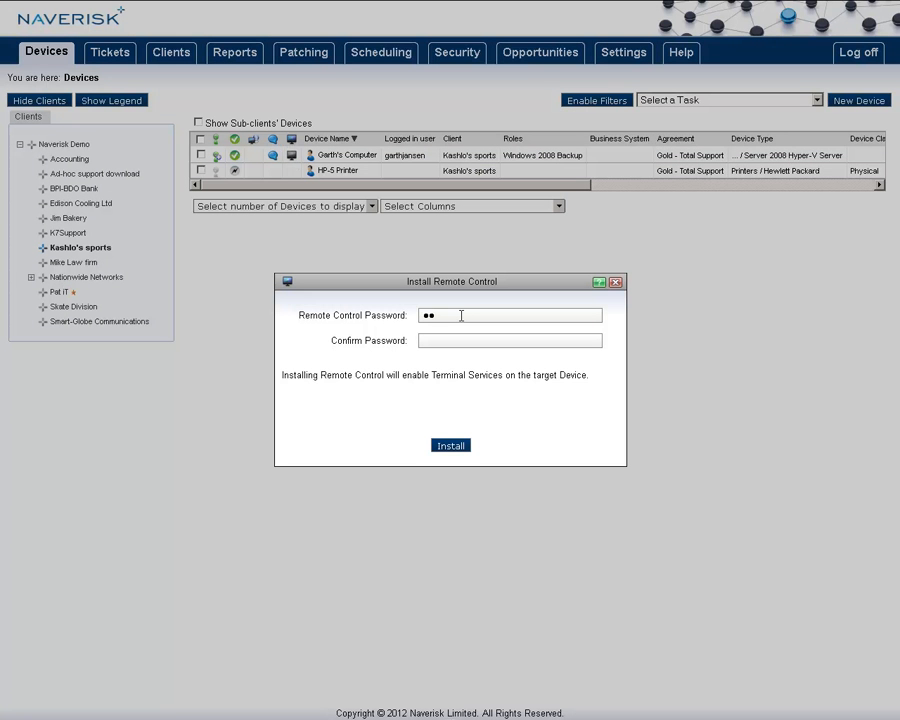
pyautogui.click(615, 281)
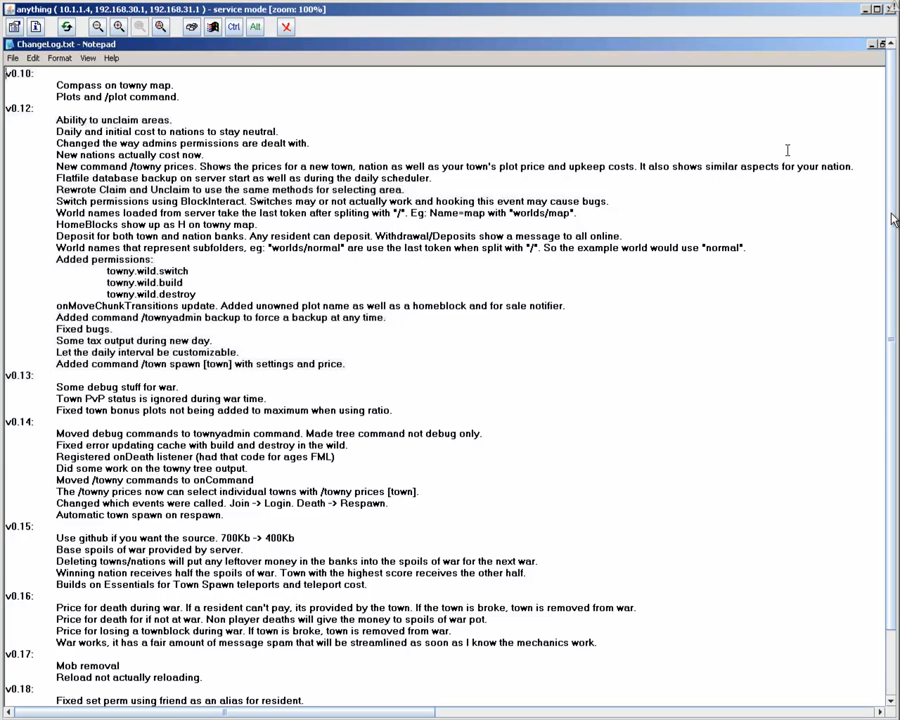
# Scroll through ChangeLog.txt in Notepad on the remote machine.
pyautogui.scroll(-3)
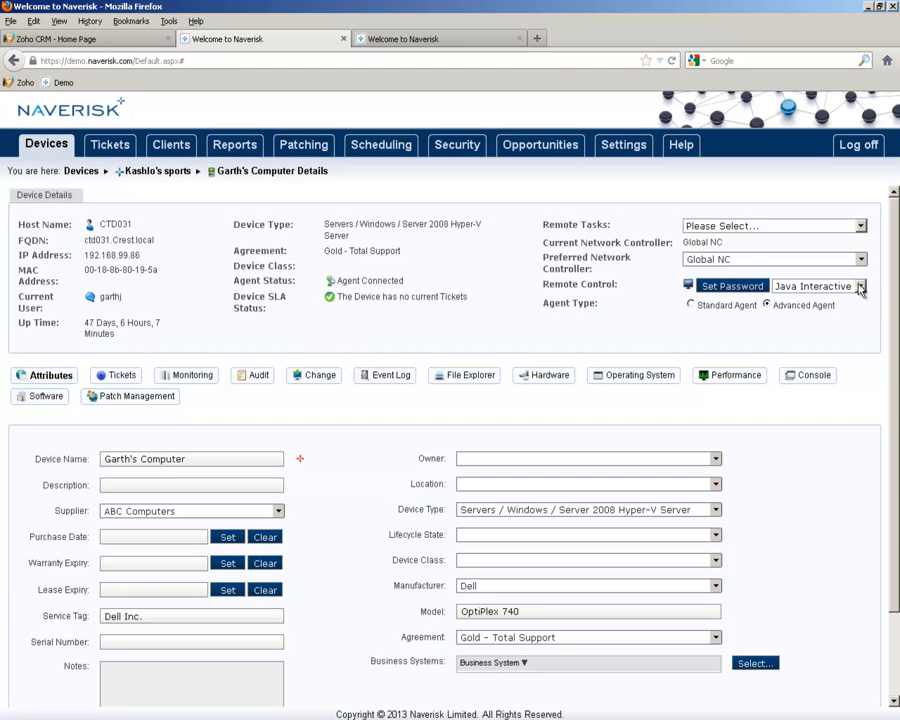
# Show the Native RDP, Native VNC and Java Interactive VNC remote control options.
pyautogui.click(858, 286)
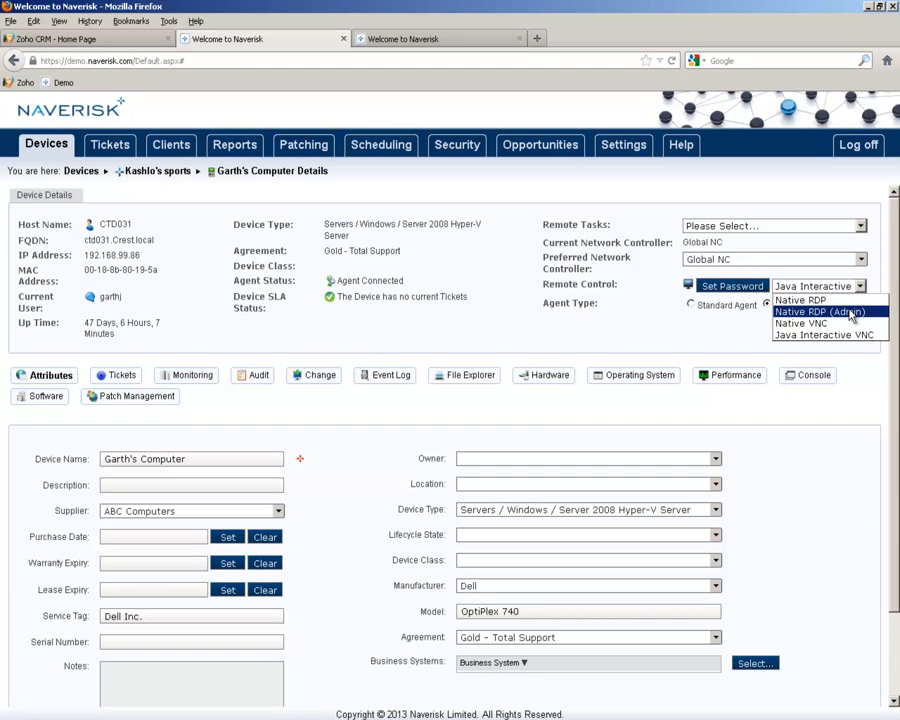
pyautogui.moveTo(800, 300)
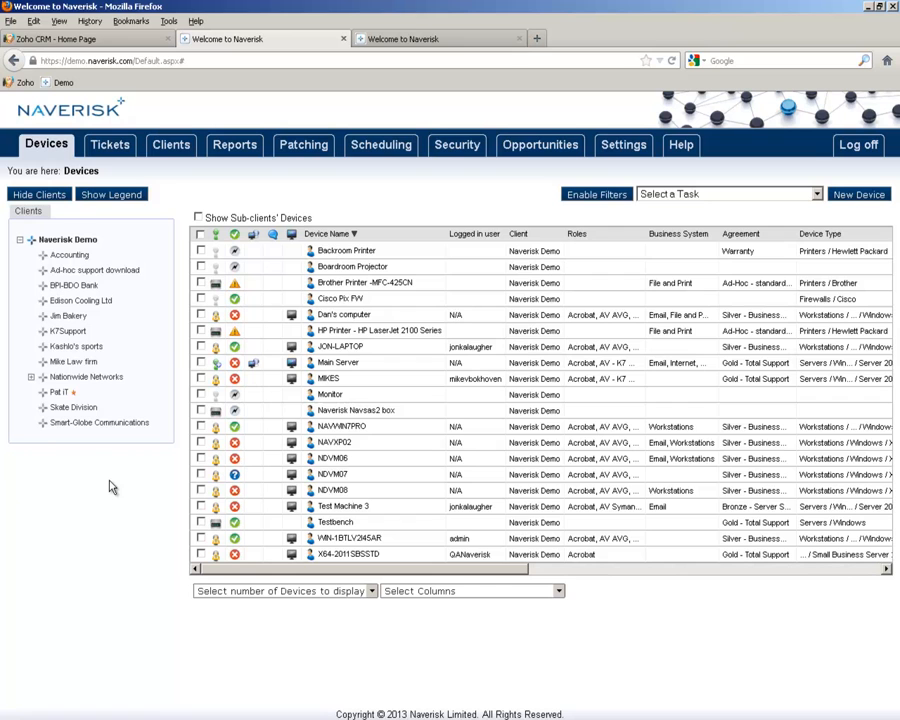
# Mark devices, choose Update Attributes, and show the Remote Control Default choices.
pyautogui.click(205, 362)
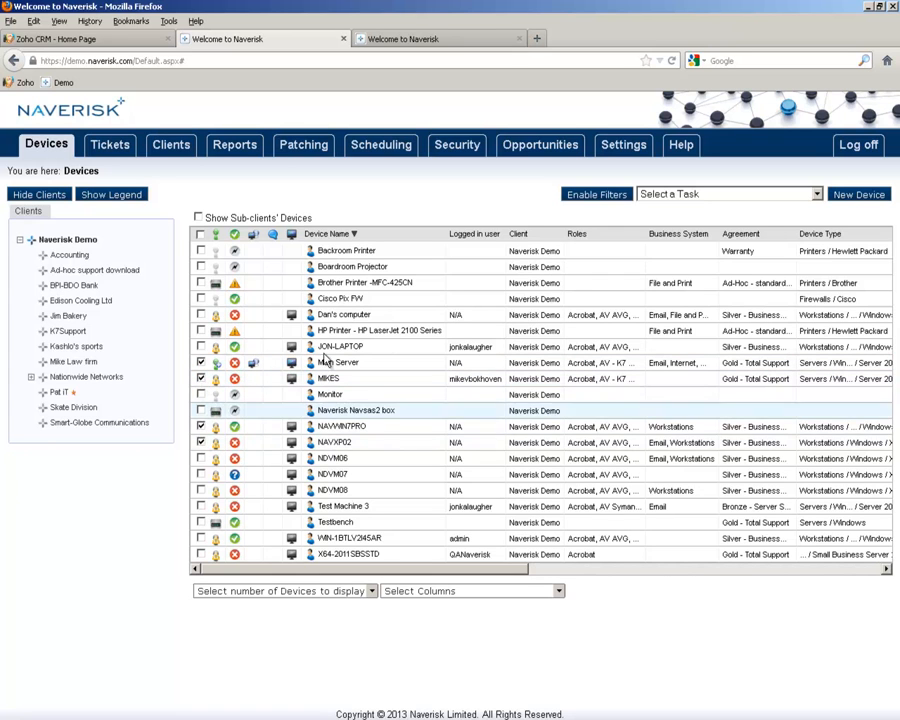
pyautogui.click(728, 194)
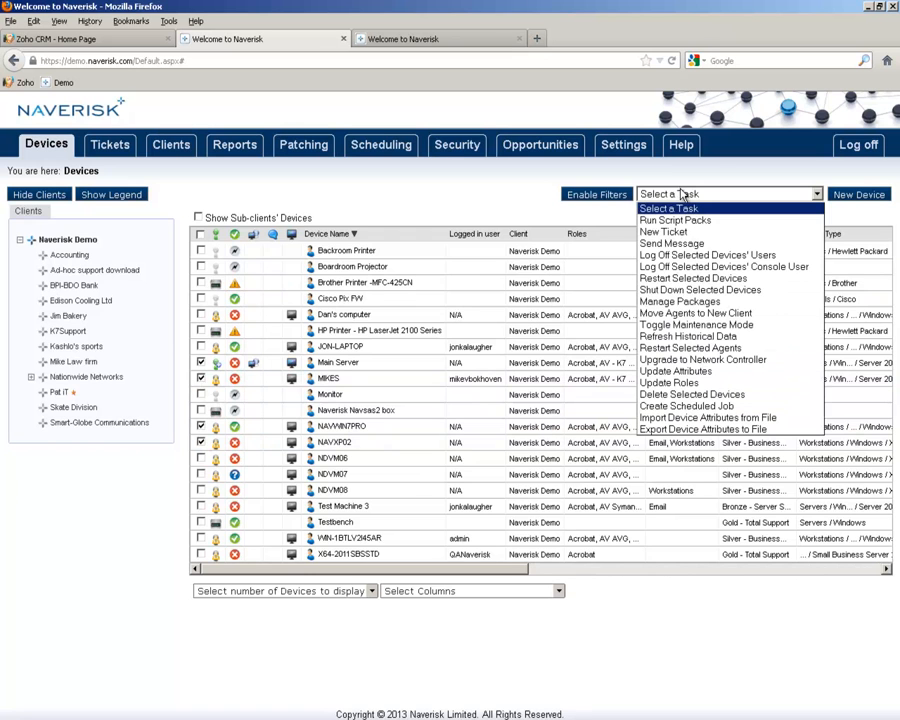
pyautogui.click(676, 371)
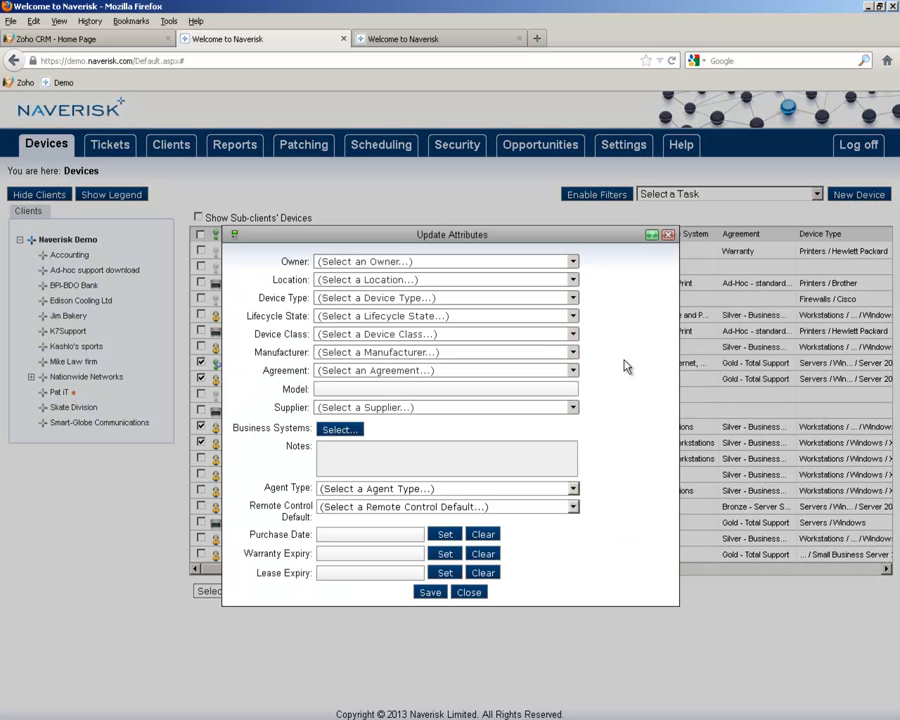
pyautogui.moveTo(323, 518)
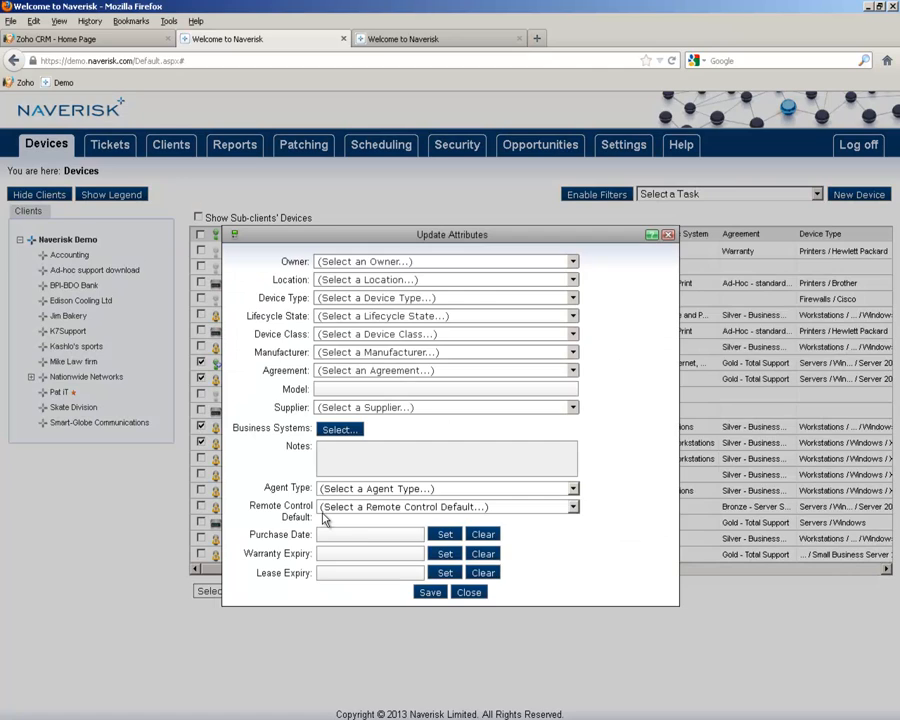
pyautogui.click(468, 591)
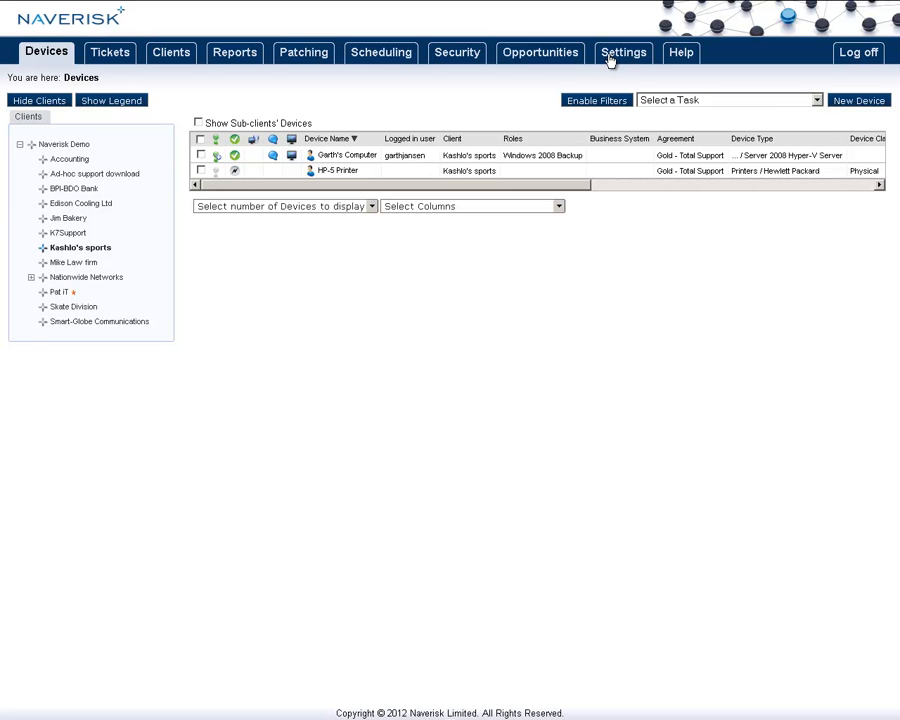
# Open Settings > Remote Control and keep Accounting's notification set to None.
pyautogui.click(623, 52)
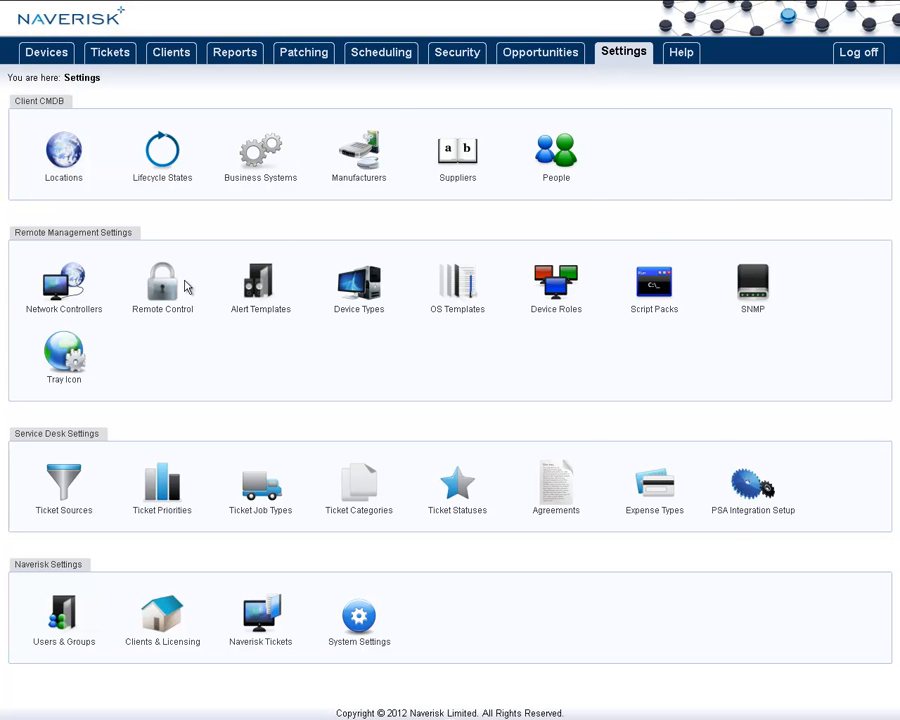
pyautogui.click(162, 278)
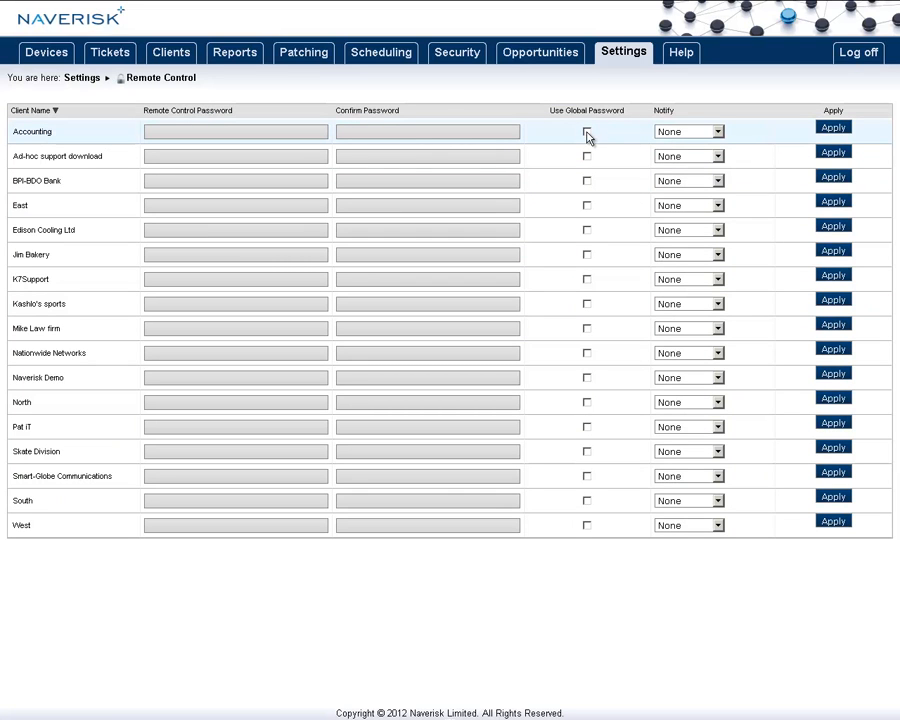
pyautogui.moveTo(655, 138)
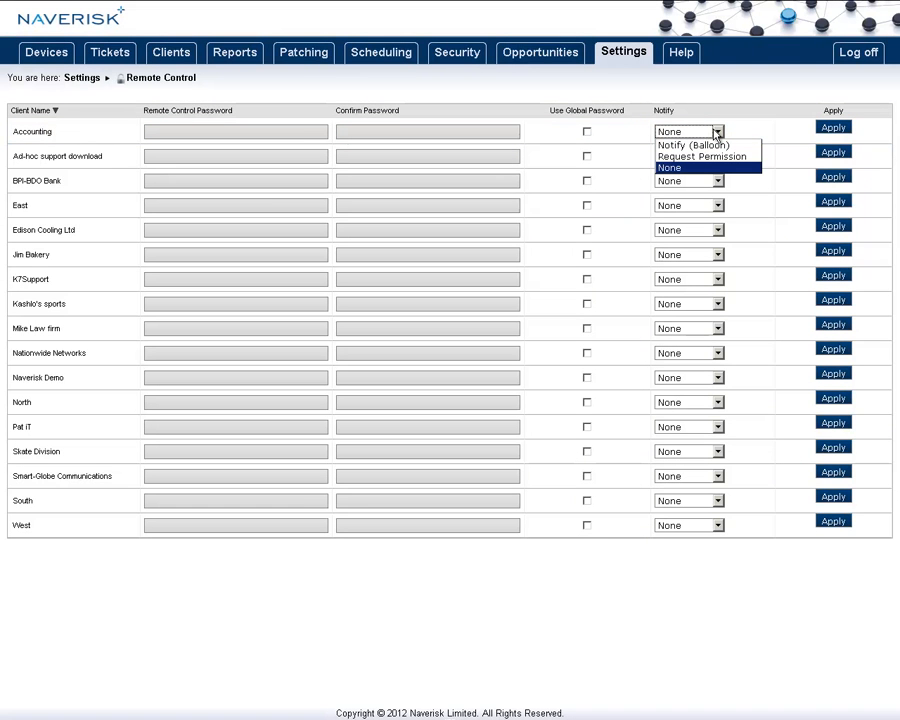
pyautogui.moveTo(695, 145)
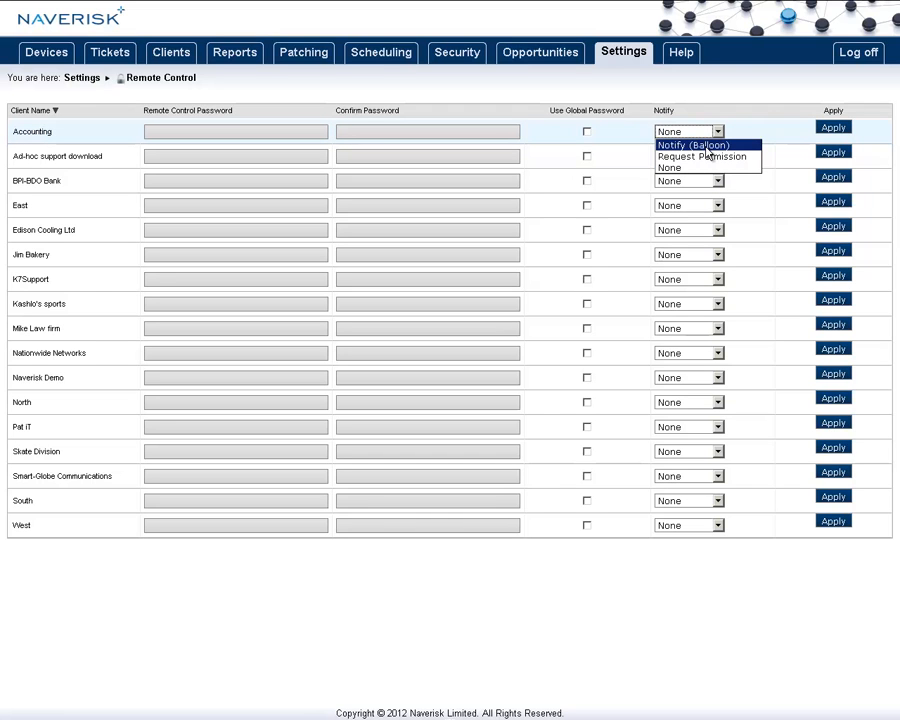
pyautogui.moveTo(701, 156)
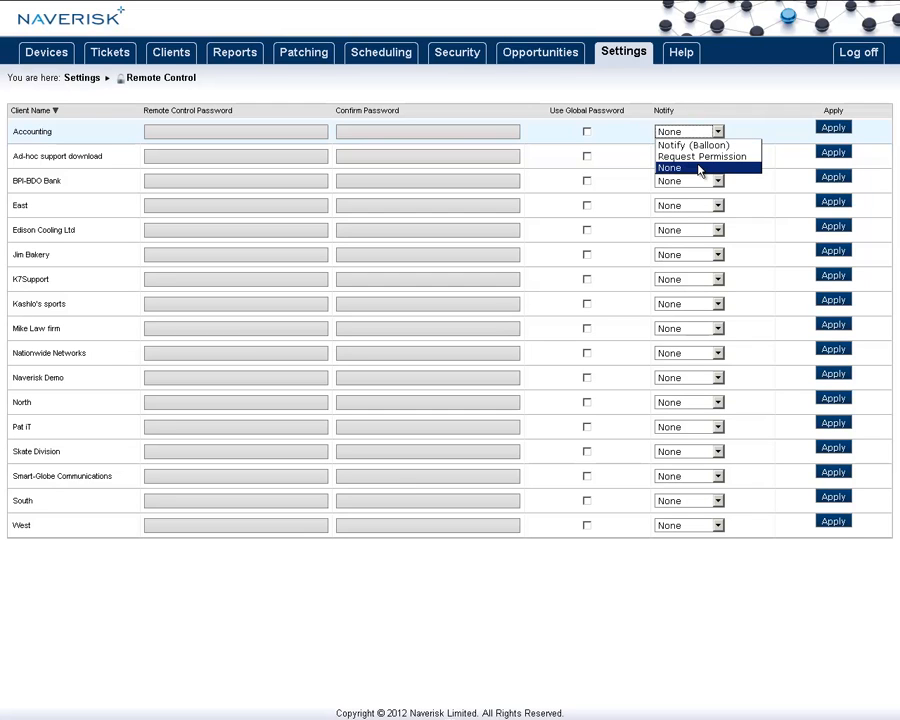
pyautogui.click(669, 167)
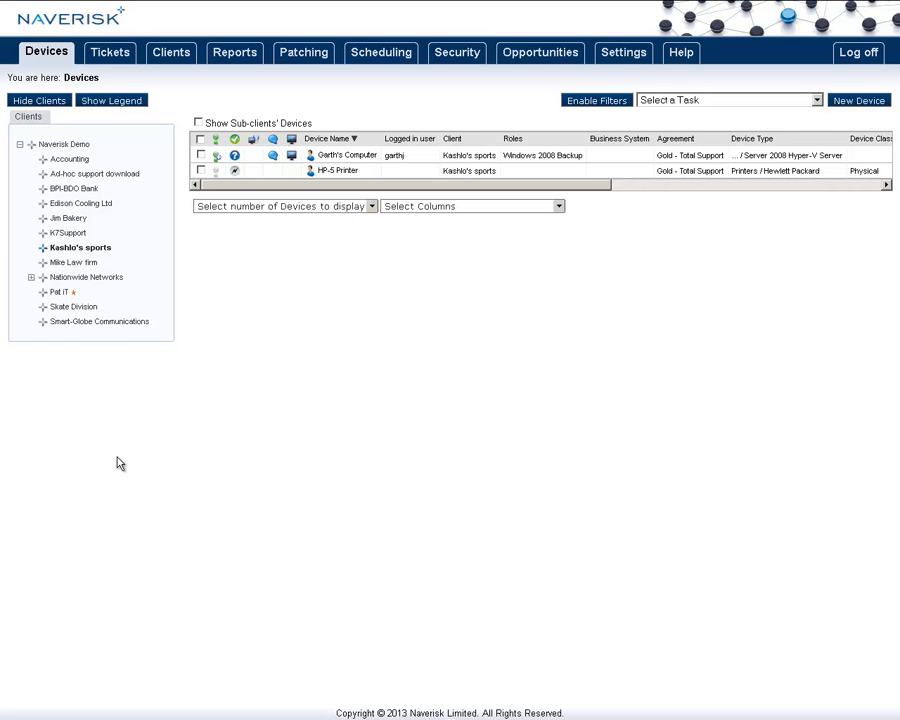
# Open Garth's Computer device details, then go to the Client Facing reports list.
pyautogui.click(348, 155)
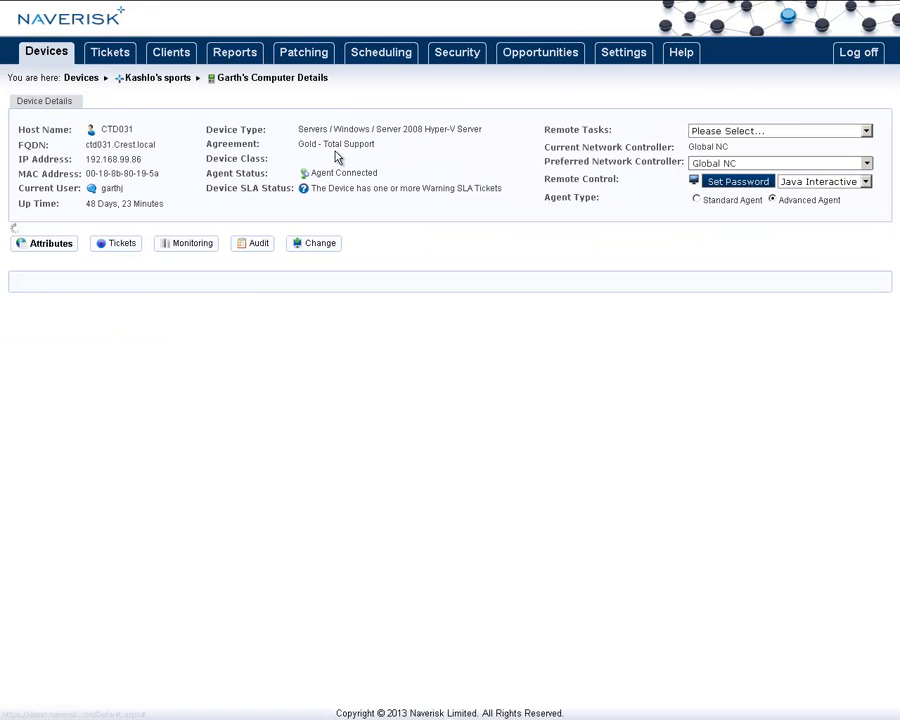
pyautogui.click(254, 243)
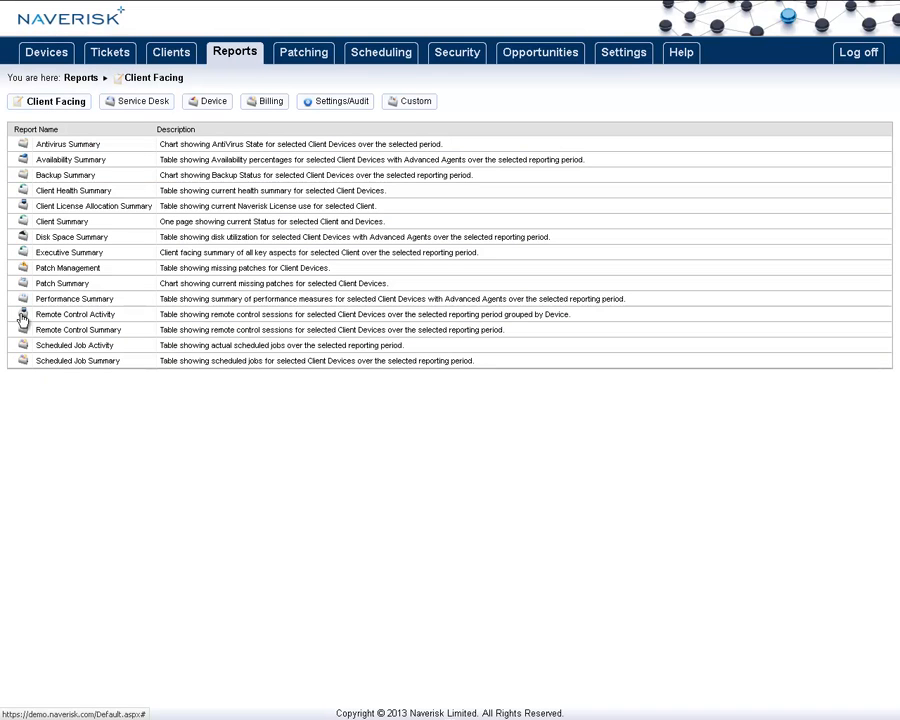
# Generate the Remote Control Activity report for Kashlo's sports as a PDF.
pyautogui.click(75, 314)
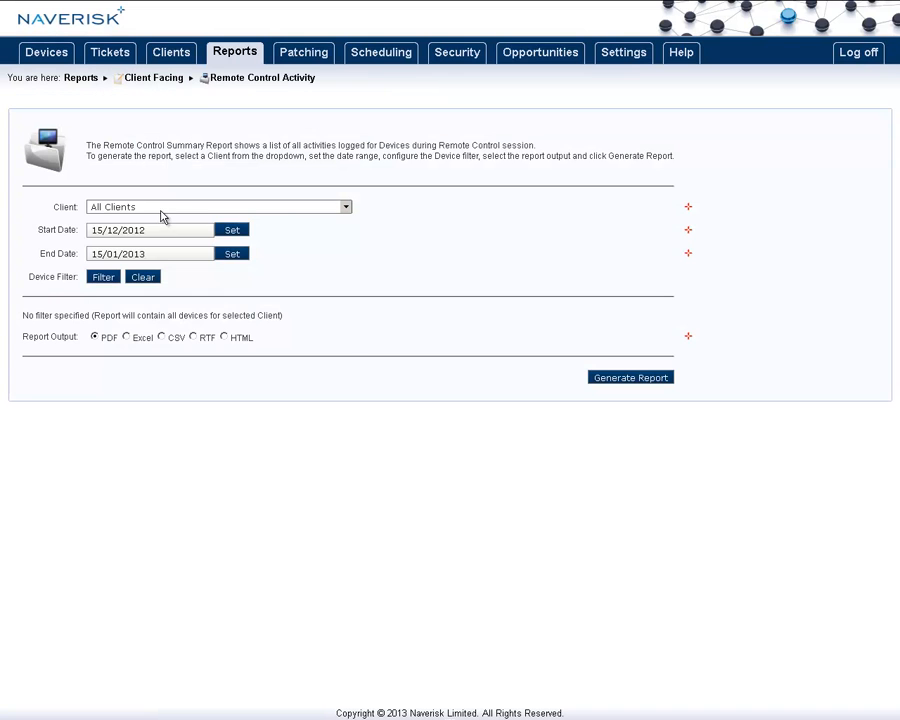
pyautogui.click(345, 207)
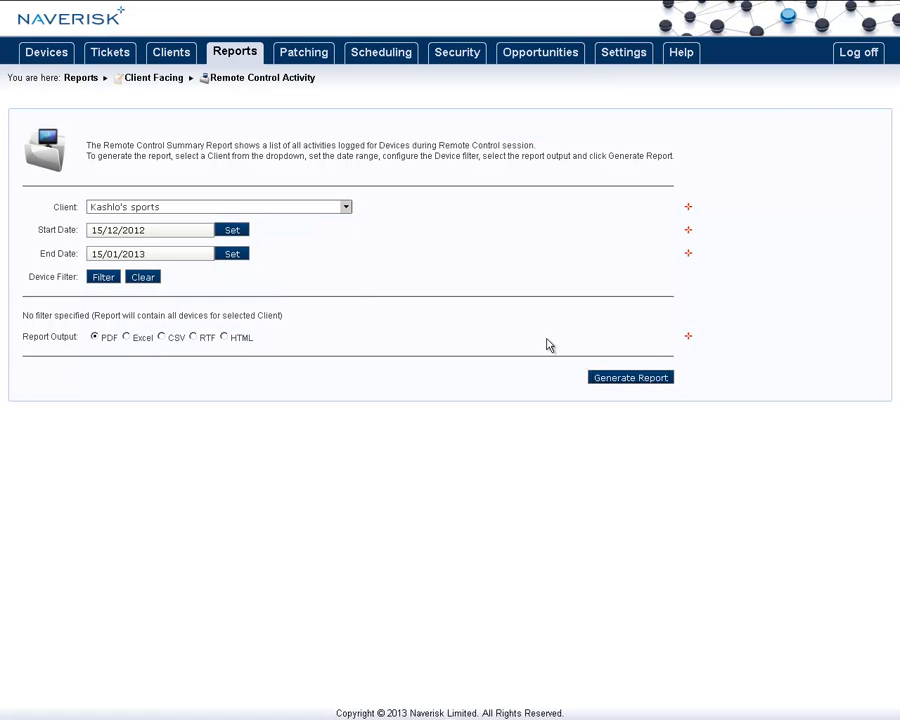
pyautogui.click(630, 377)
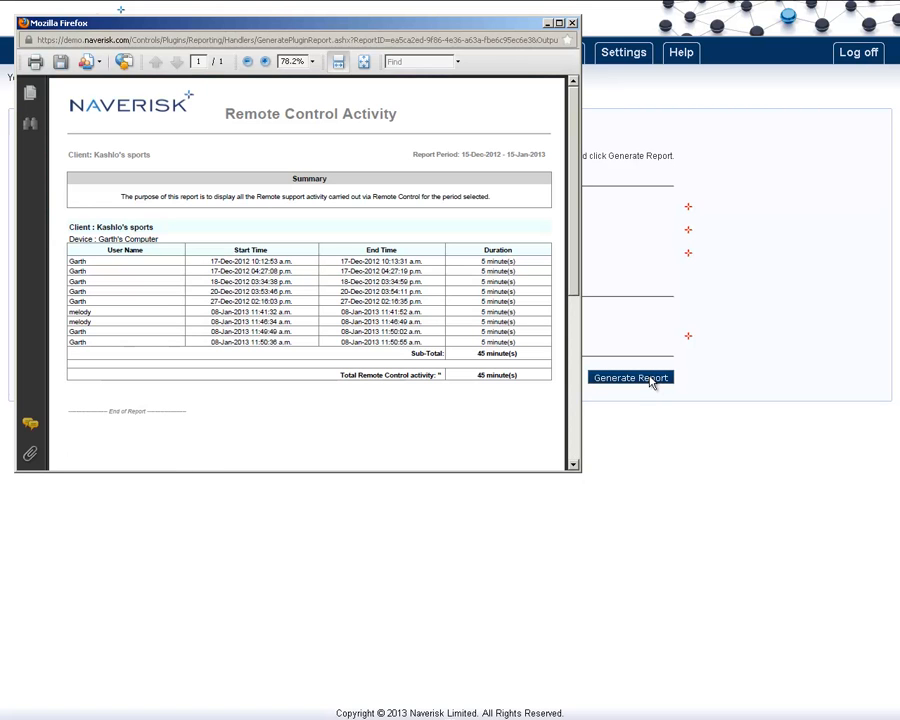